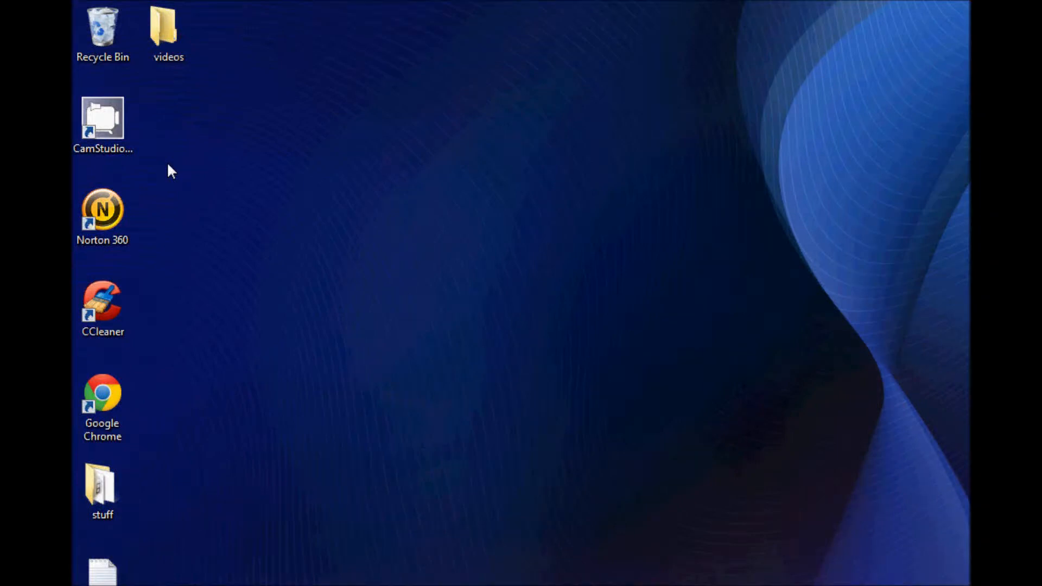
{"action": "mouse_move", "coordinate": [240, 69]}
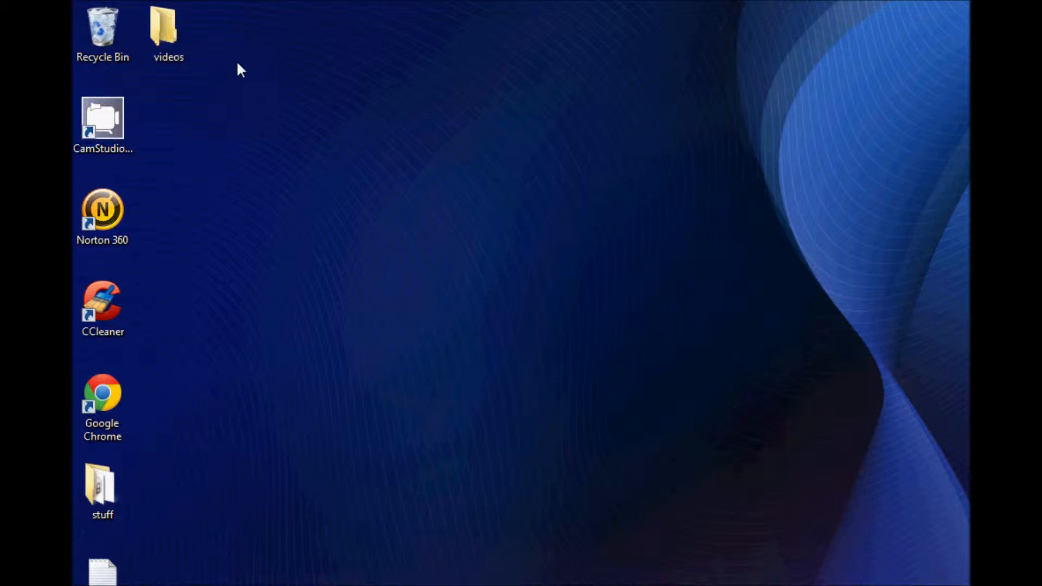
{"action": "mouse_move", "coordinate": [231, 369]}
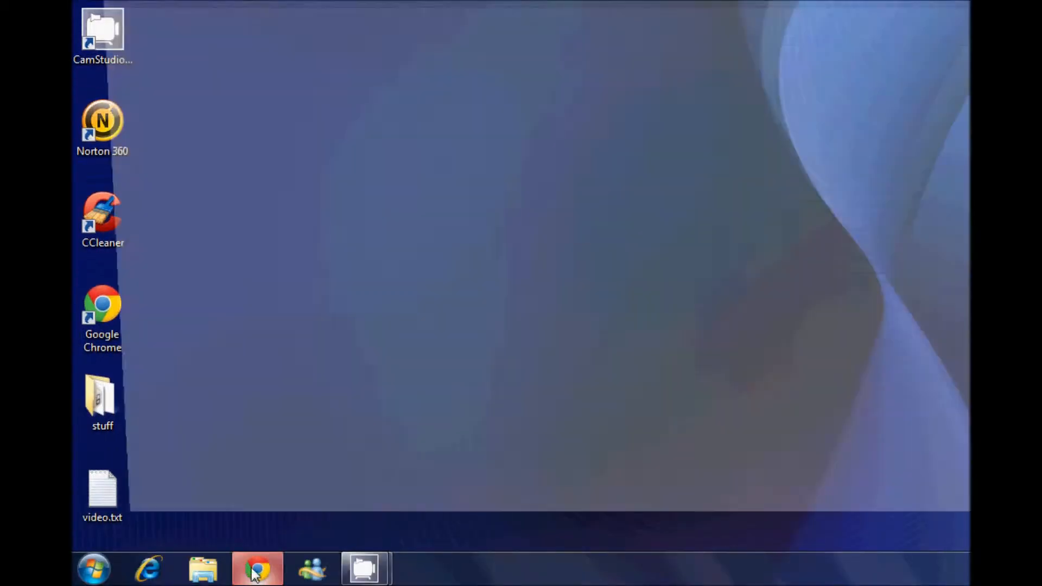
Step: Search Google for portableapps.com, reach its Applications directory and scroll to the Internet category
{"action": "left_click", "coordinate": [261, 568]}
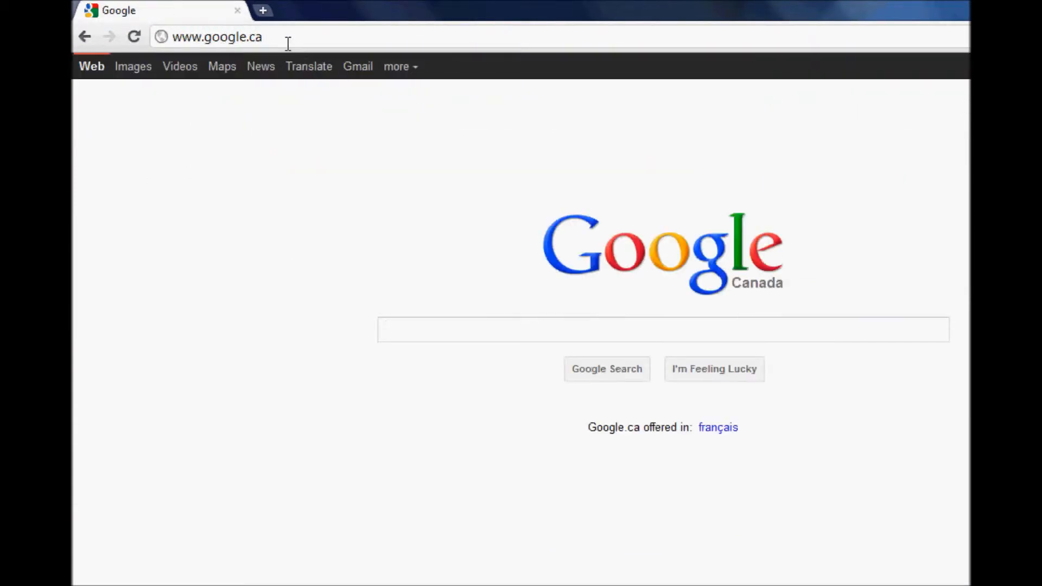
{"action": "type", "text": "portableapps.com"}
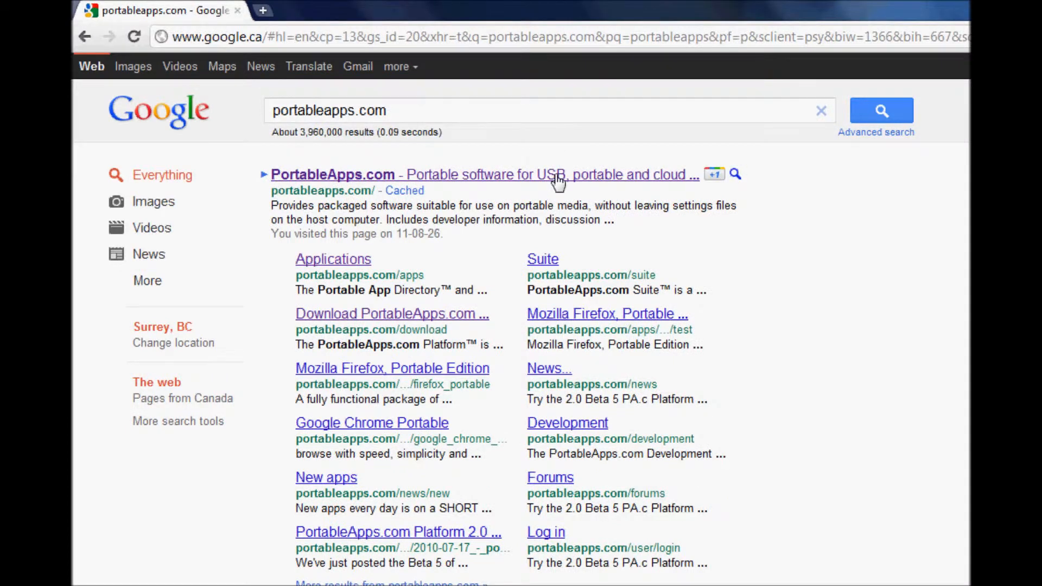
{"action": "left_click", "coordinate": [332, 174]}
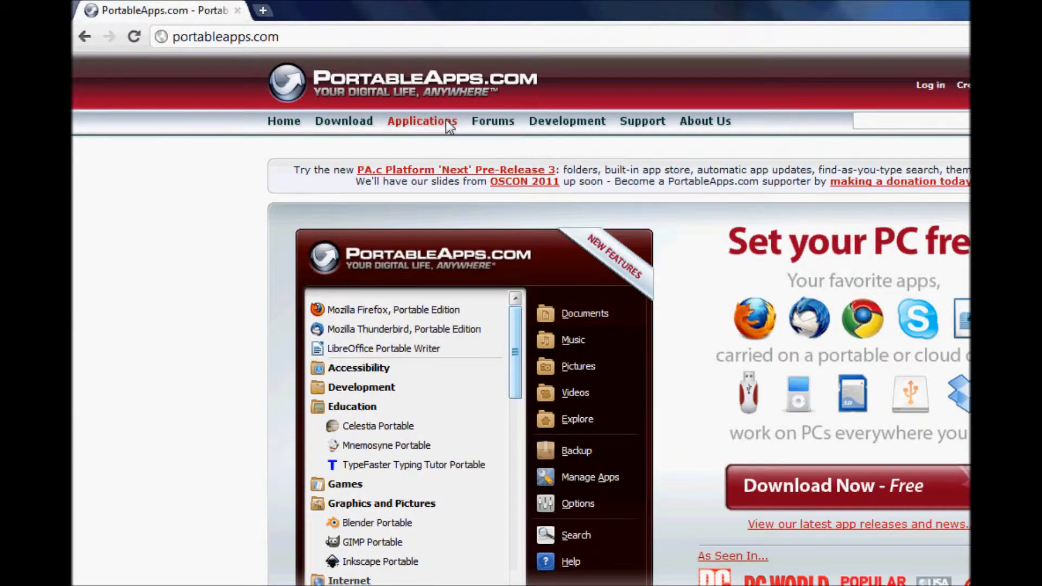
{"action": "left_click", "coordinate": [422, 121]}
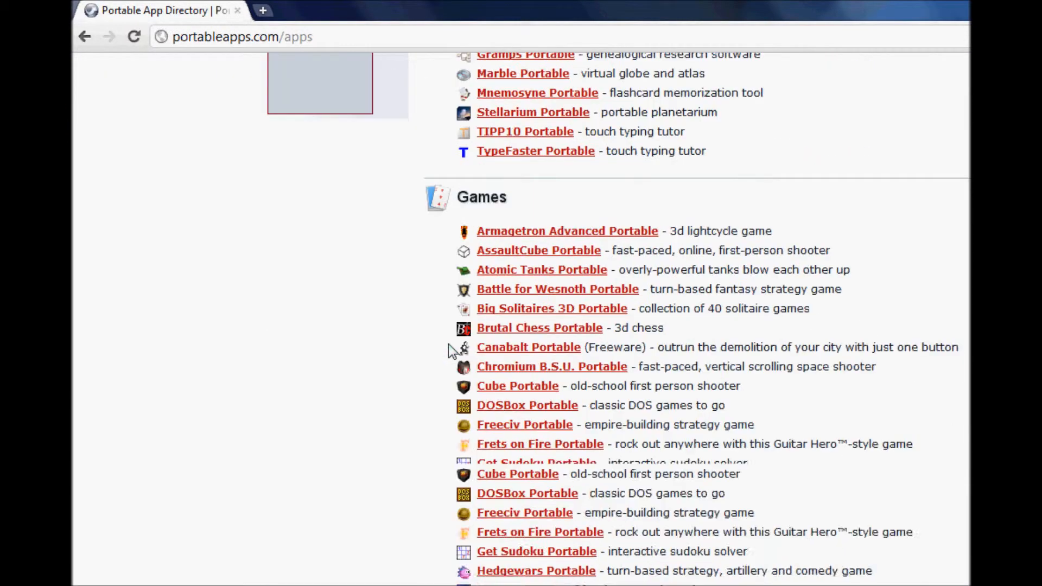
{"action": "scroll", "scroll_direction": "down", "scroll_amount": 3}
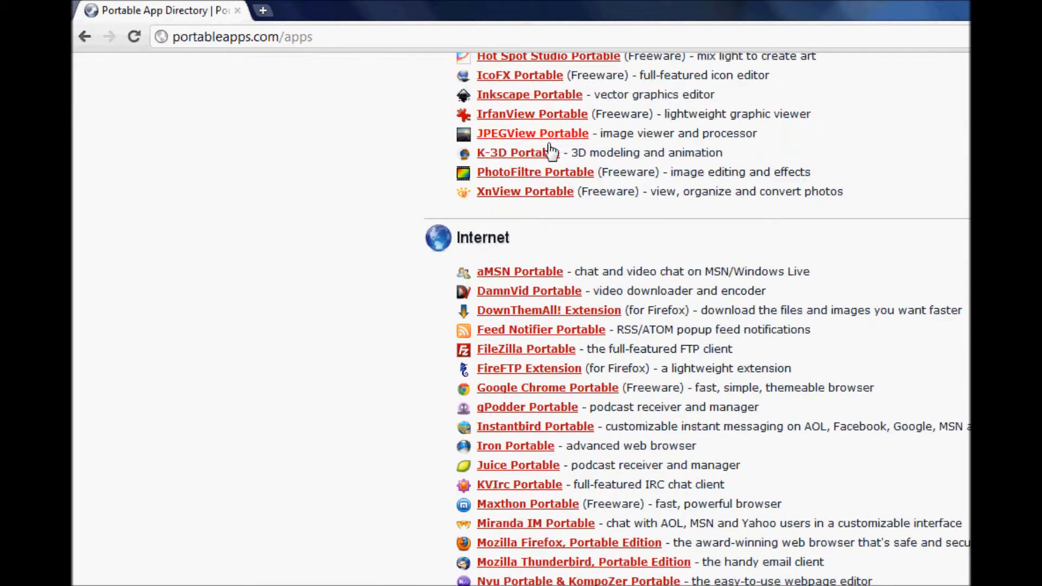
{"action": "mouse_move", "coordinate": [540, 362]}
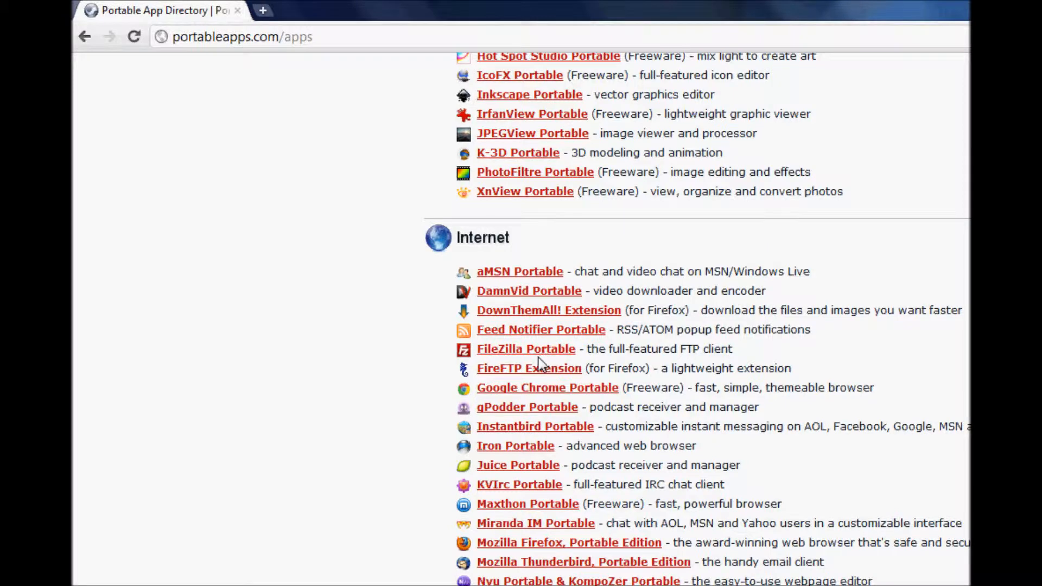
{"action": "mouse_move", "coordinate": [520, 403]}
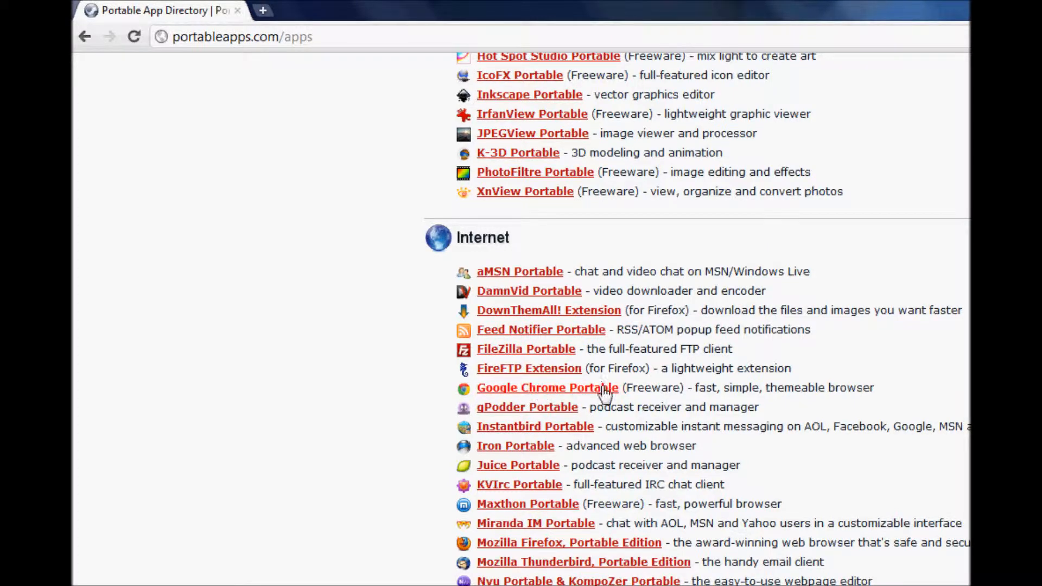
Step: Download the Google Chrome Portable installer from its page and save it to the USB drive (F:)
{"action": "left_click", "coordinate": [547, 388]}
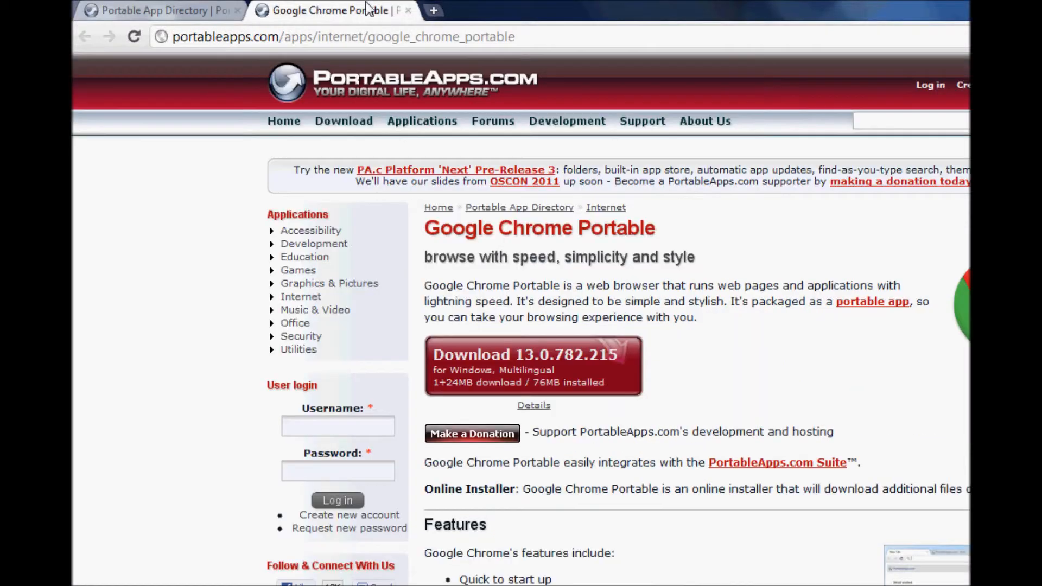
{"action": "mouse_move", "coordinate": [548, 354]}
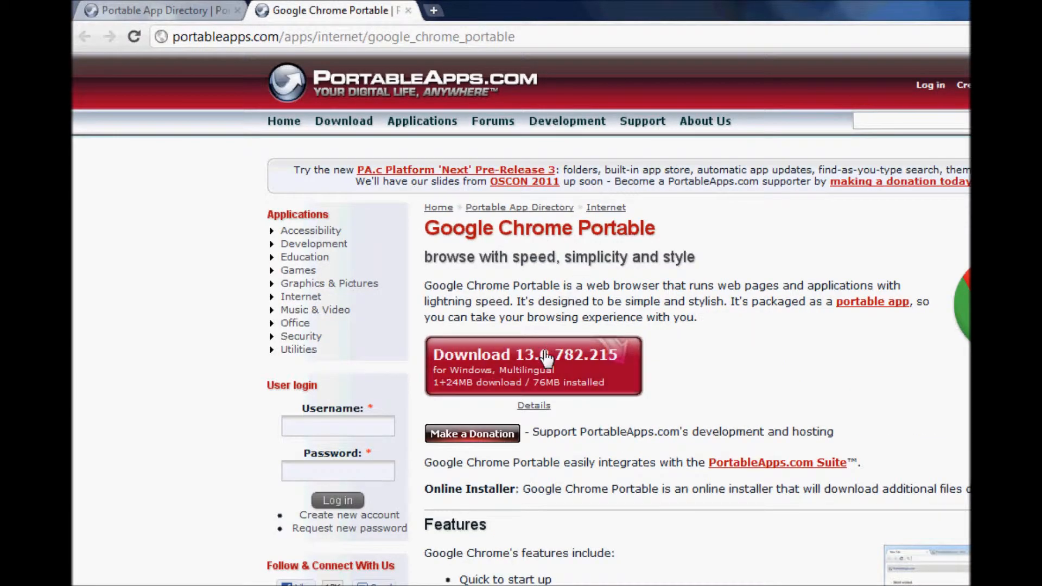
{"action": "left_click", "coordinate": [546, 355]}
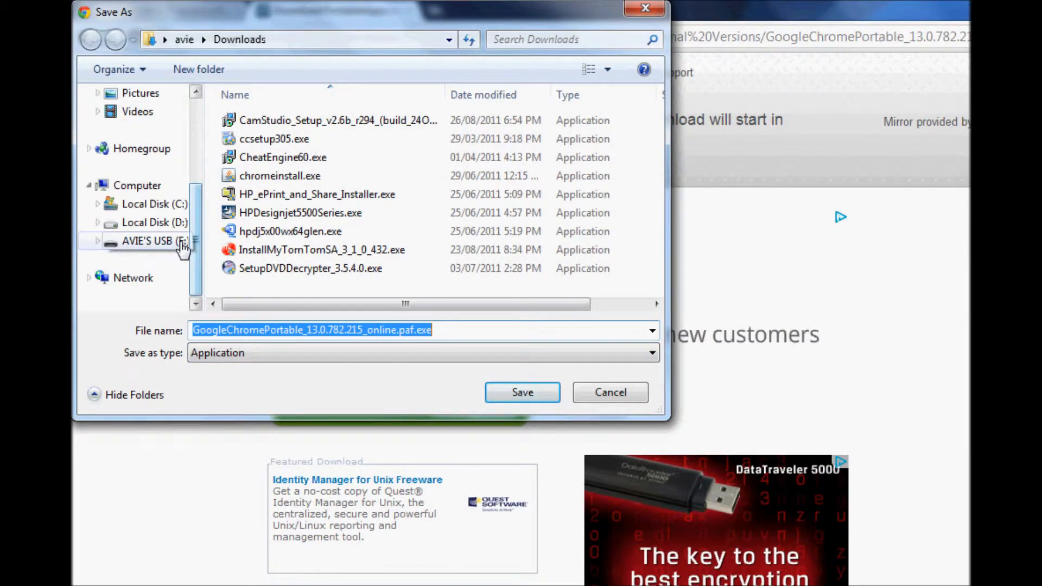
{"action": "left_click", "coordinate": [147, 241]}
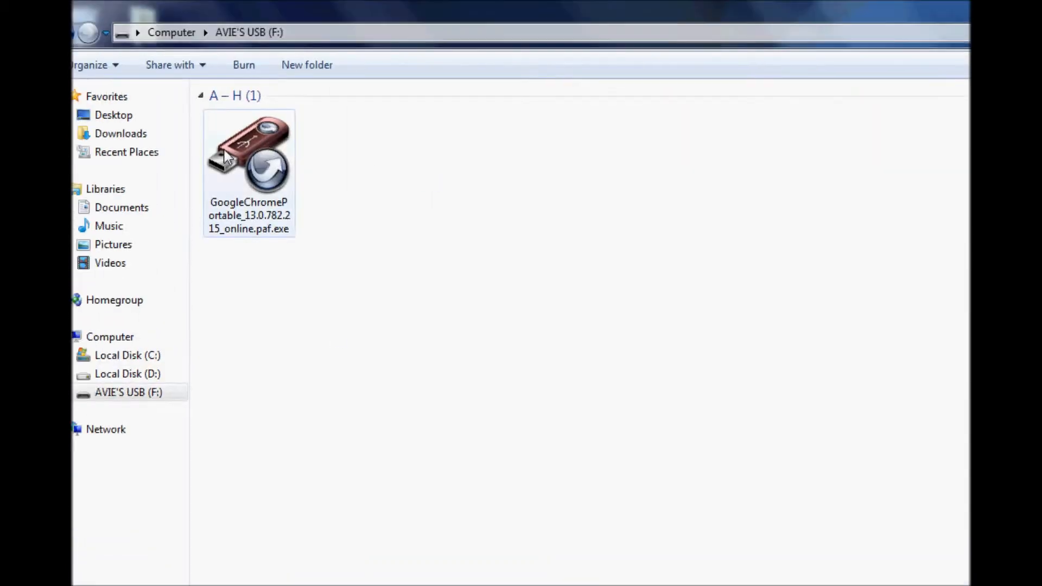
Step: Run the downloaded .paf.exe from F:, keep English and accept the license terms
{"action": "double_click", "coordinate": [247, 157]}
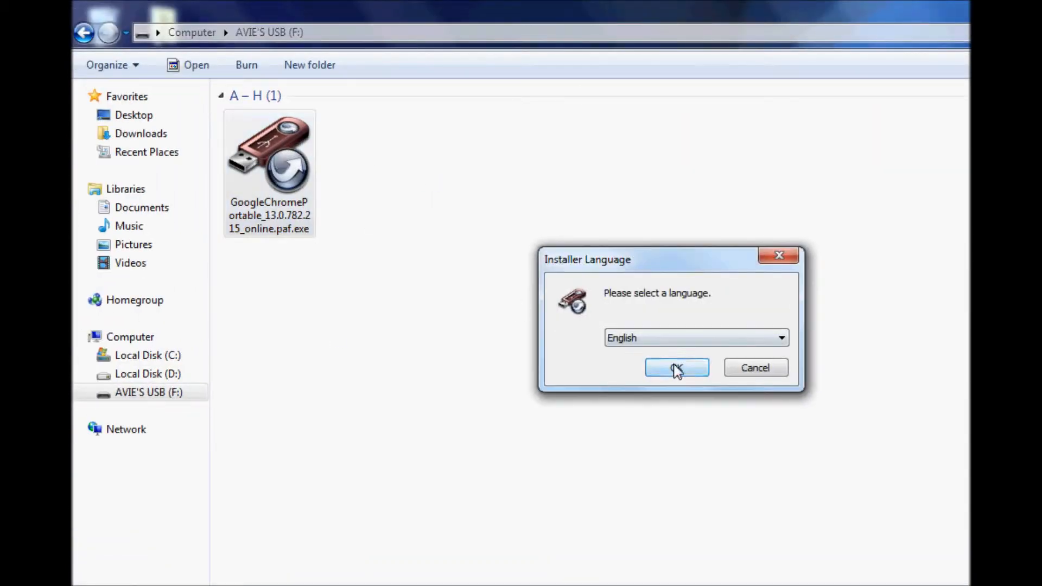
{"action": "left_click", "coordinate": [675, 368]}
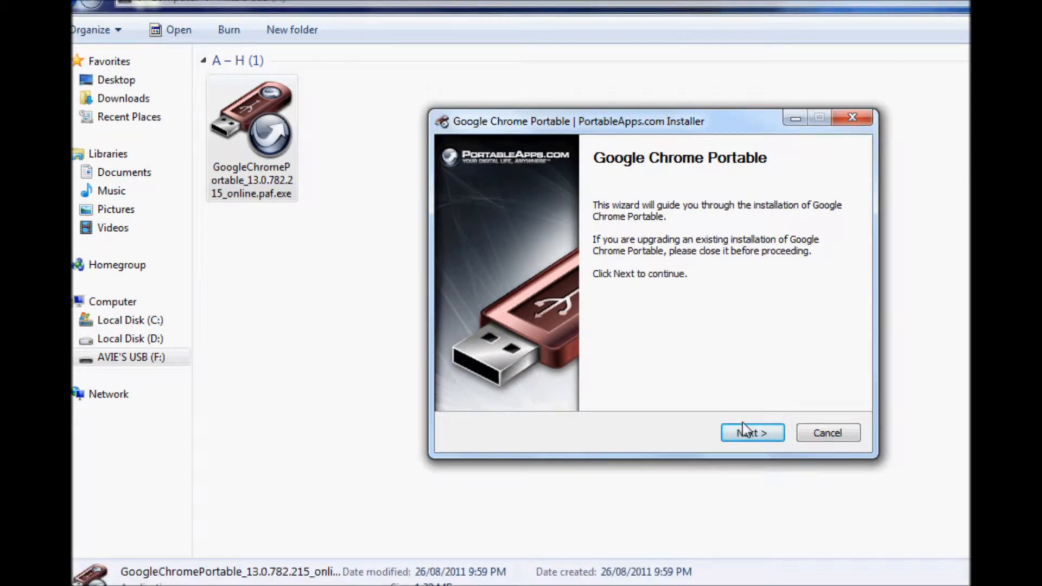
{"action": "left_click", "coordinate": [753, 432]}
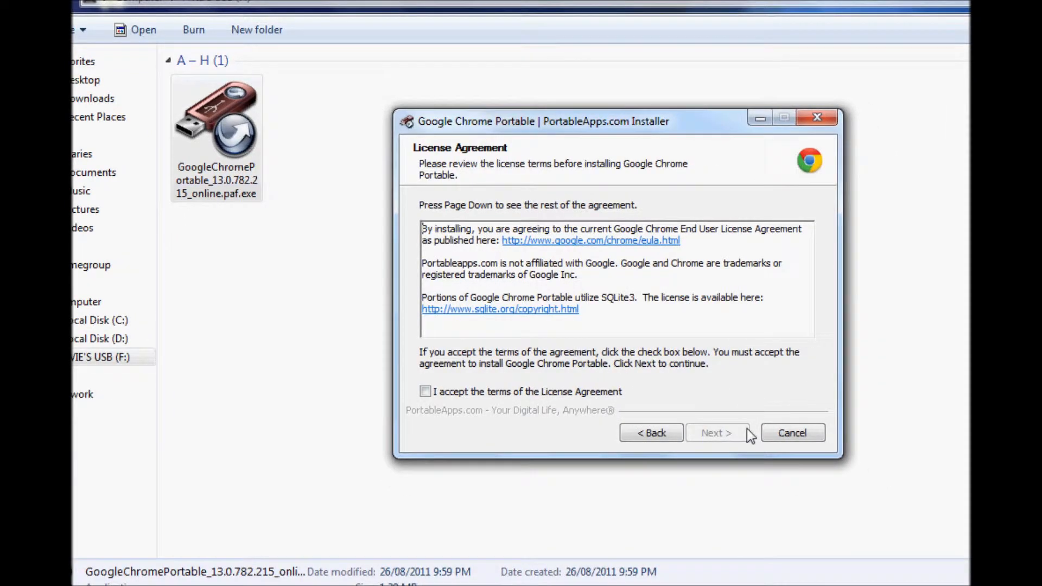
{"action": "left_click", "coordinate": [718, 432]}
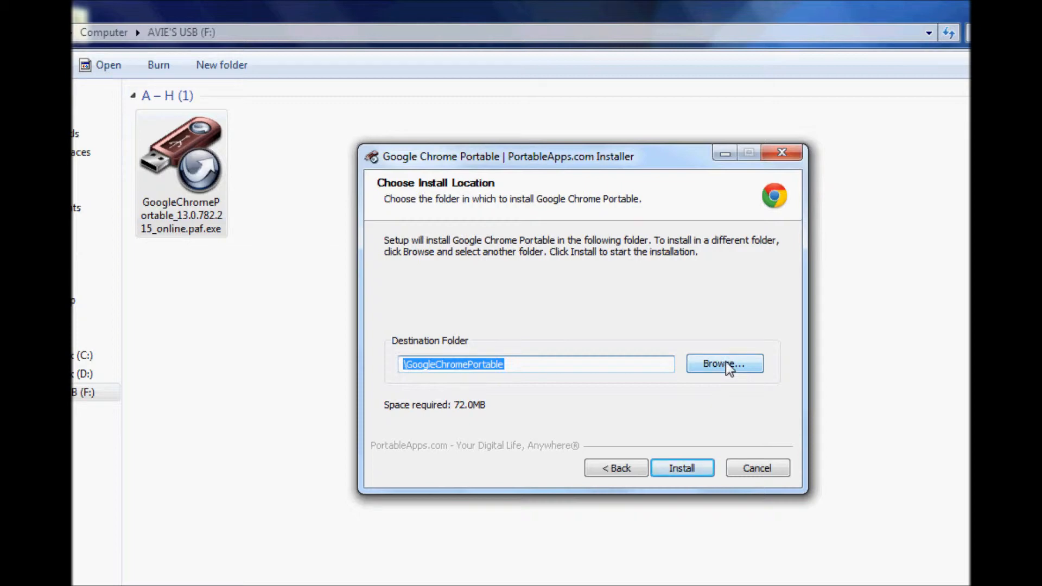
Step: Browse to the USB drive and confirm it as the install folder
{"action": "left_click", "coordinate": [725, 363]}
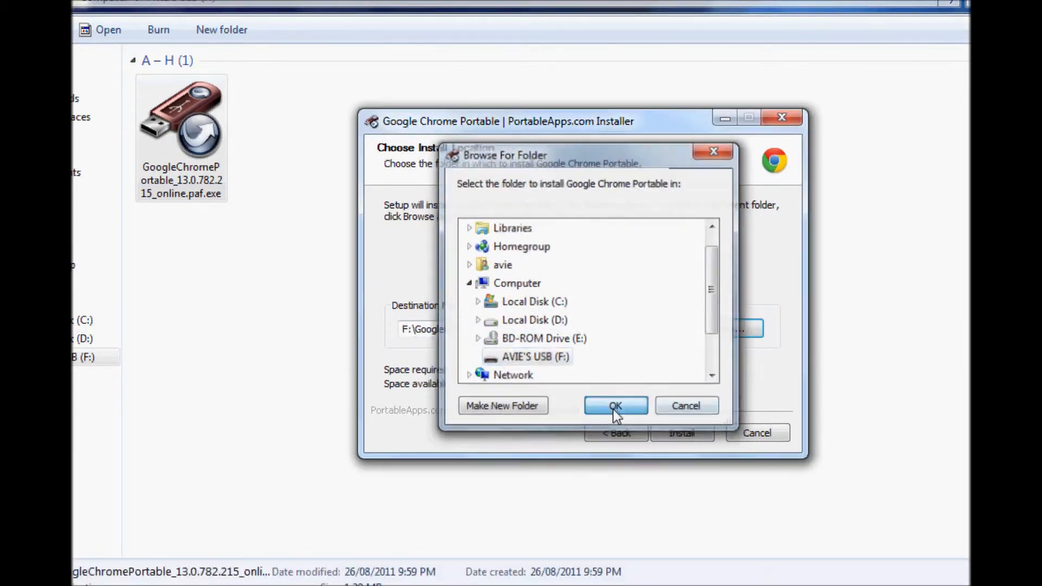
{"action": "left_click", "coordinate": [615, 406]}
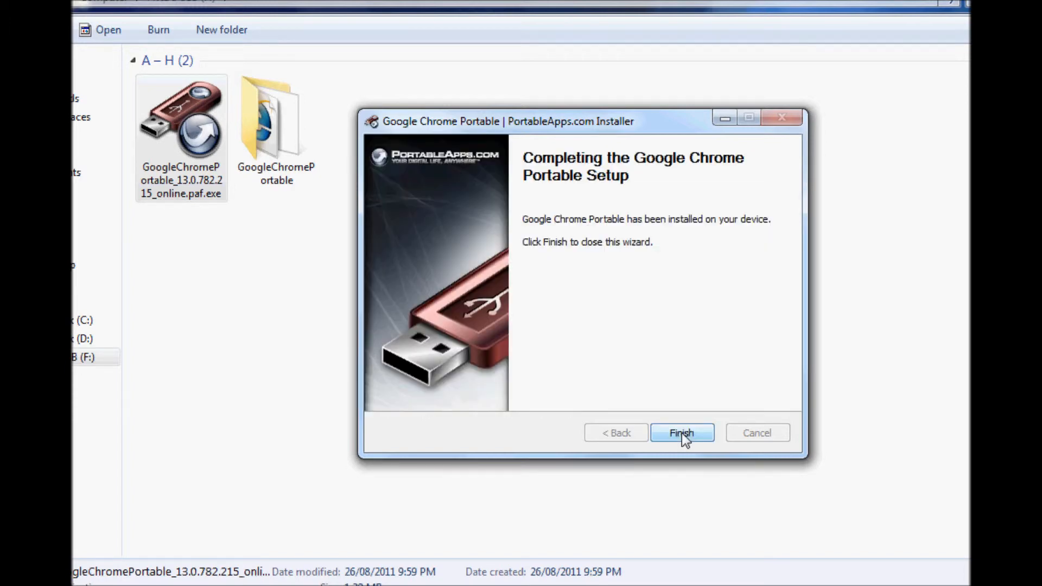
Step: Finish the completed setup so the wizard closes, leaving GoogleChromePortable on the USB drive
{"action": "left_click", "coordinate": [681, 432]}
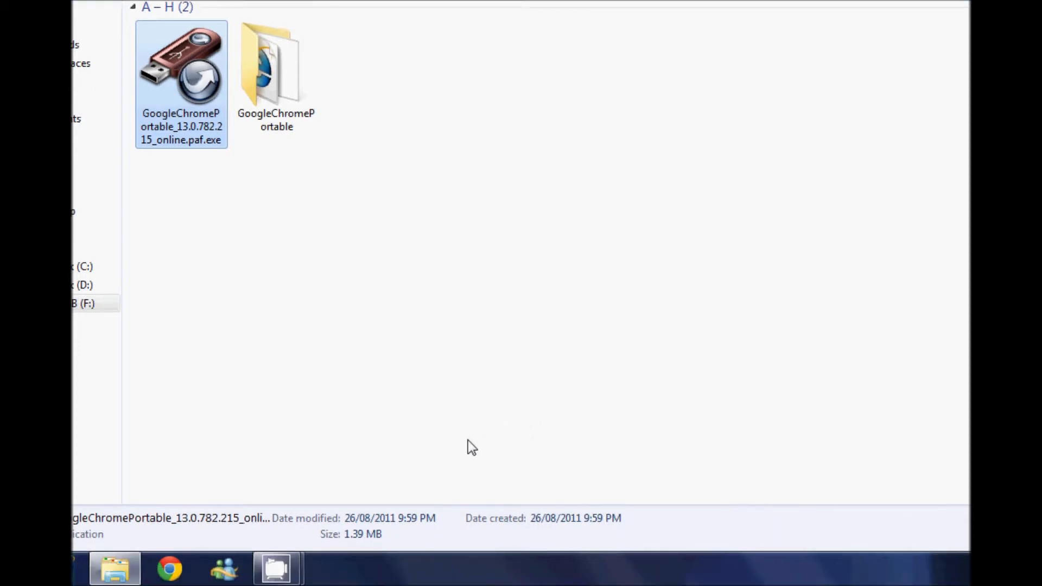
{"action": "mouse_move", "coordinate": [403, 341]}
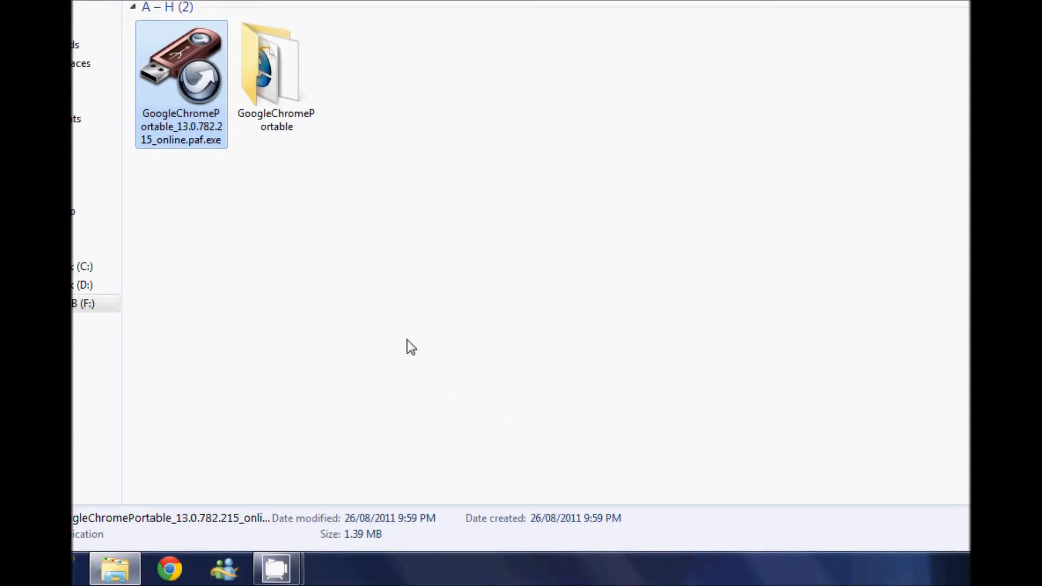
Step: Launch GoogleChromePortable.exe from the GoogleChromePortable folder on the USB drive
{"action": "double_click", "coordinate": [269, 59]}
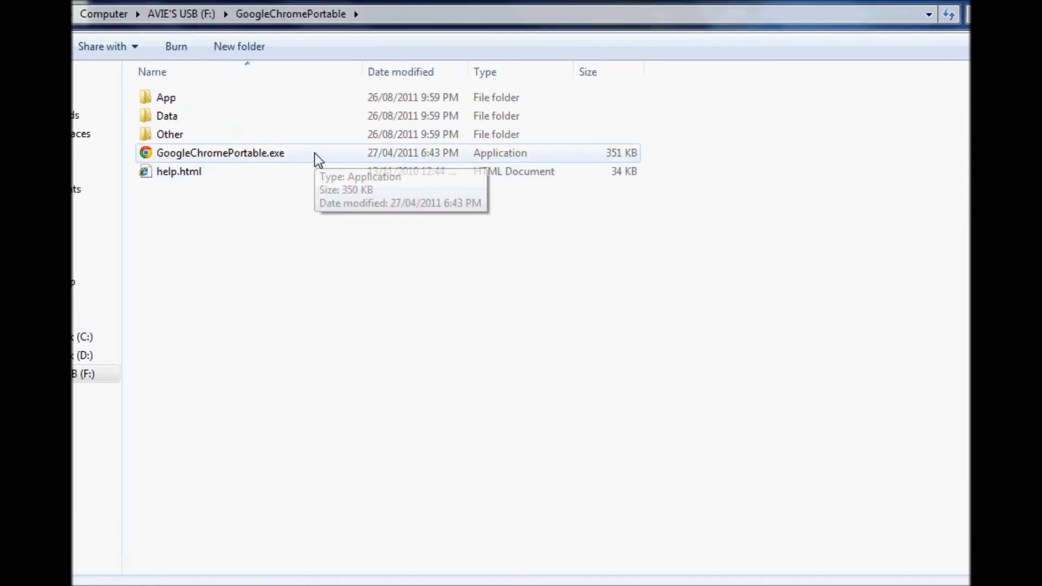
{"action": "left_click", "coordinate": [219, 153]}
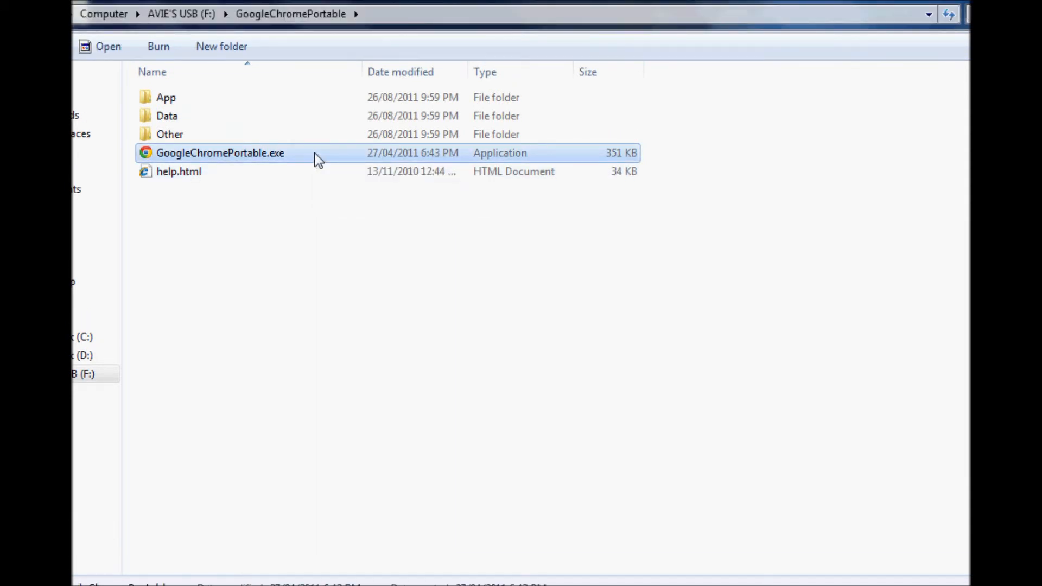
{"action": "double_click", "coordinate": [219, 153]}
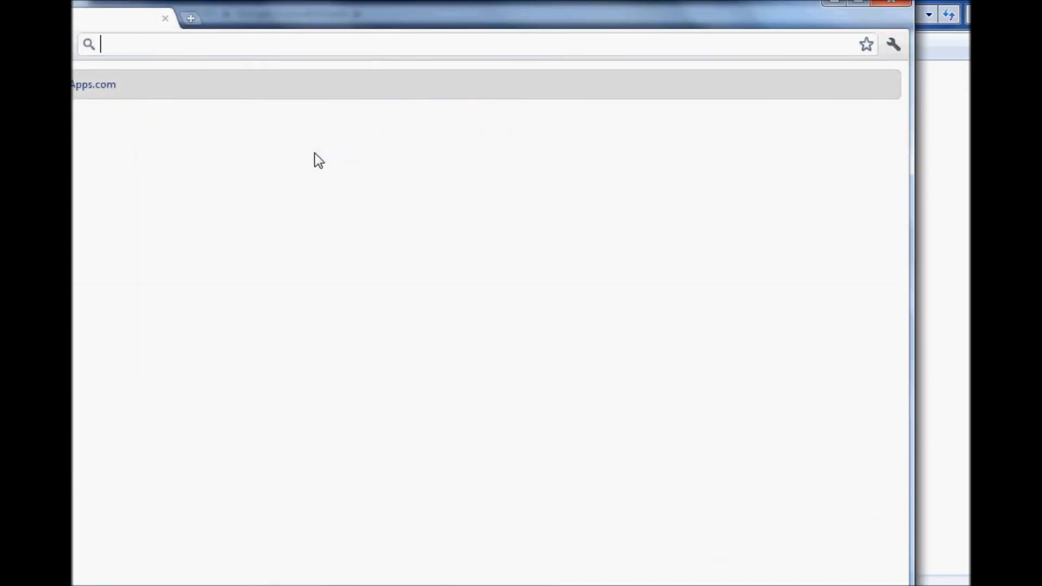